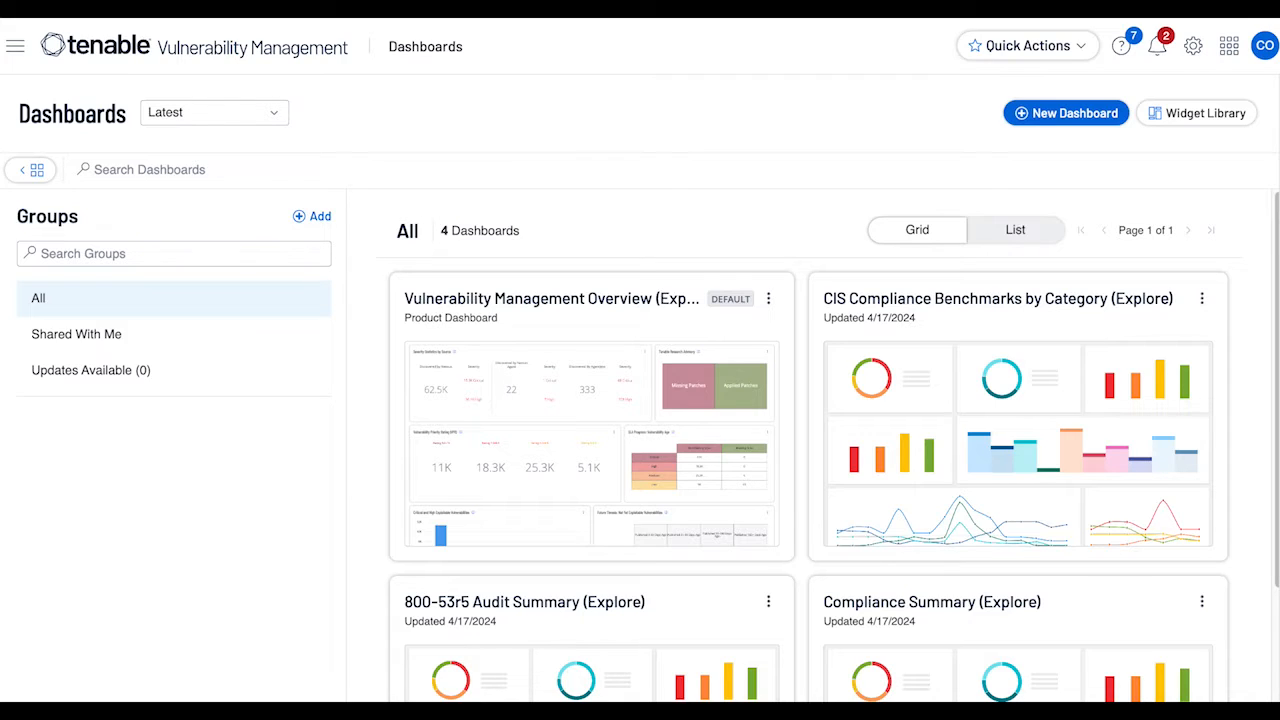
Step: View the Compliance Summary (Explore) dashboard from its card in the dashboard list
{"action": "scroll", "scroll_direction": "down", "scroll_amount": 3}
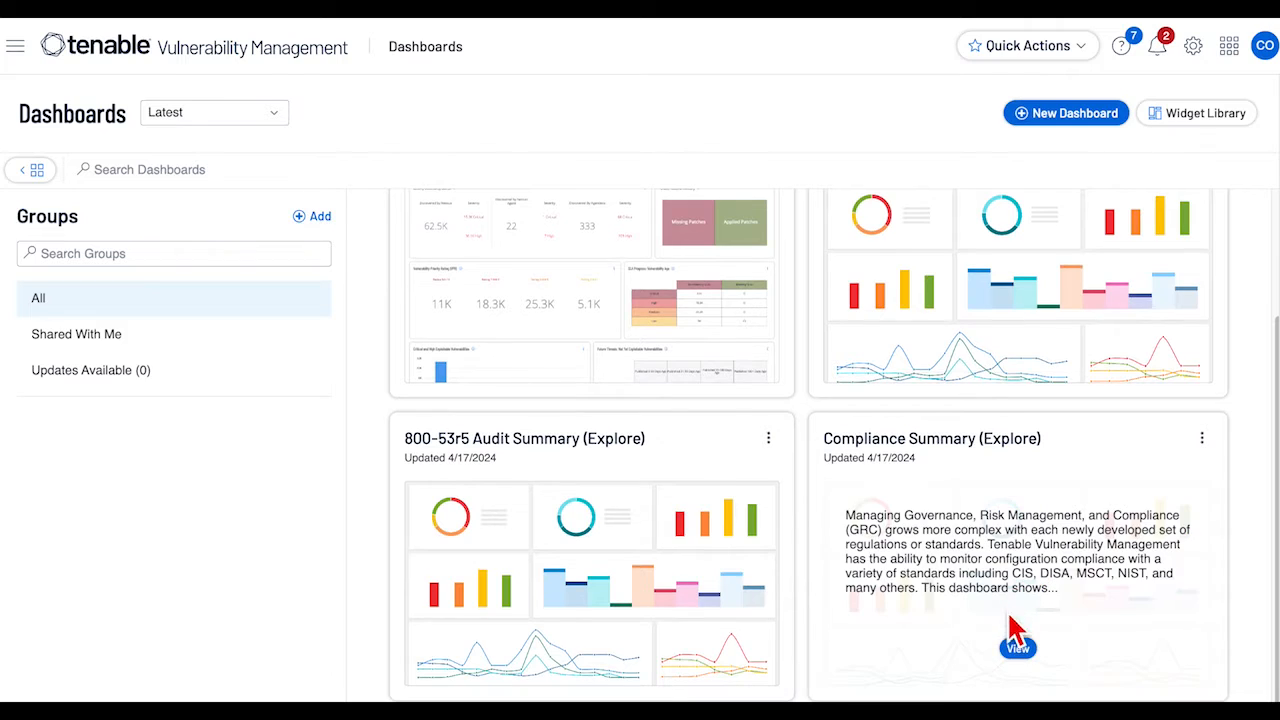
{"action": "left_click", "coordinate": [1016, 644]}
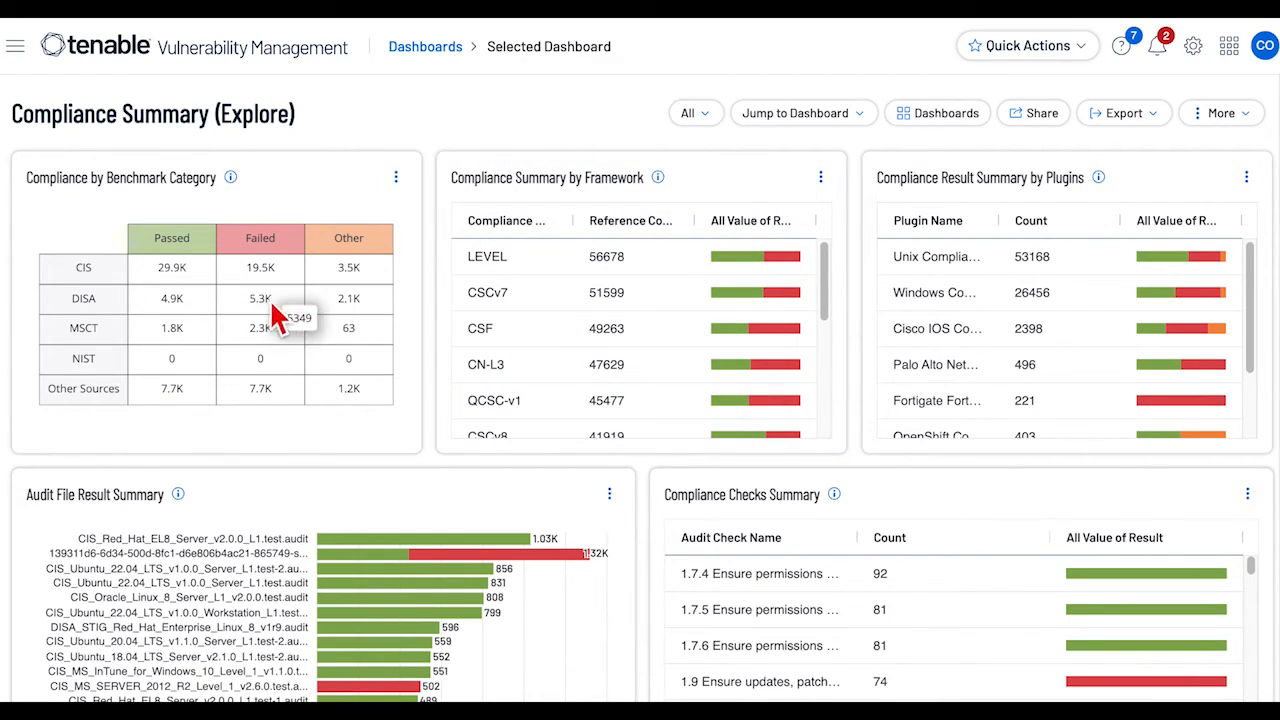
{"action": "mouse_move", "coordinate": [276, 316]}
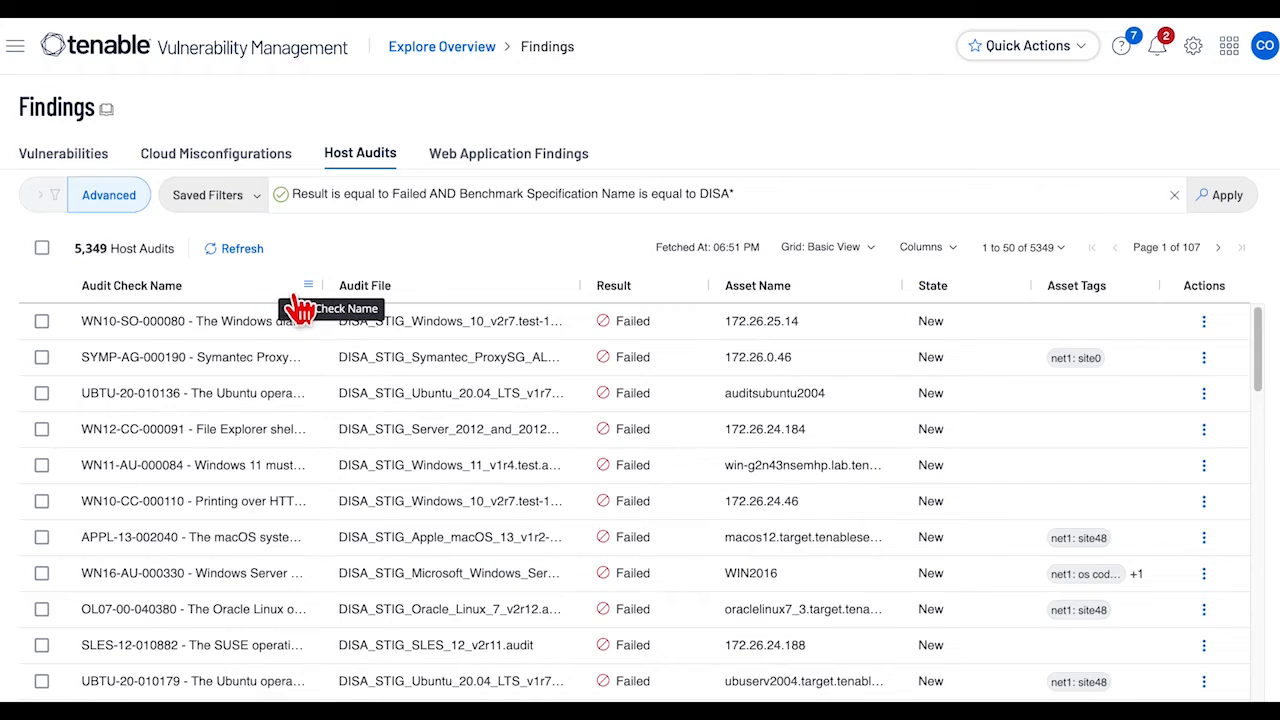
Step: Drill from the DISA Failed benchmark cell into Host Audits findings (5,349 failed DISA results)
{"action": "left_click", "coordinate": [450, 194]}
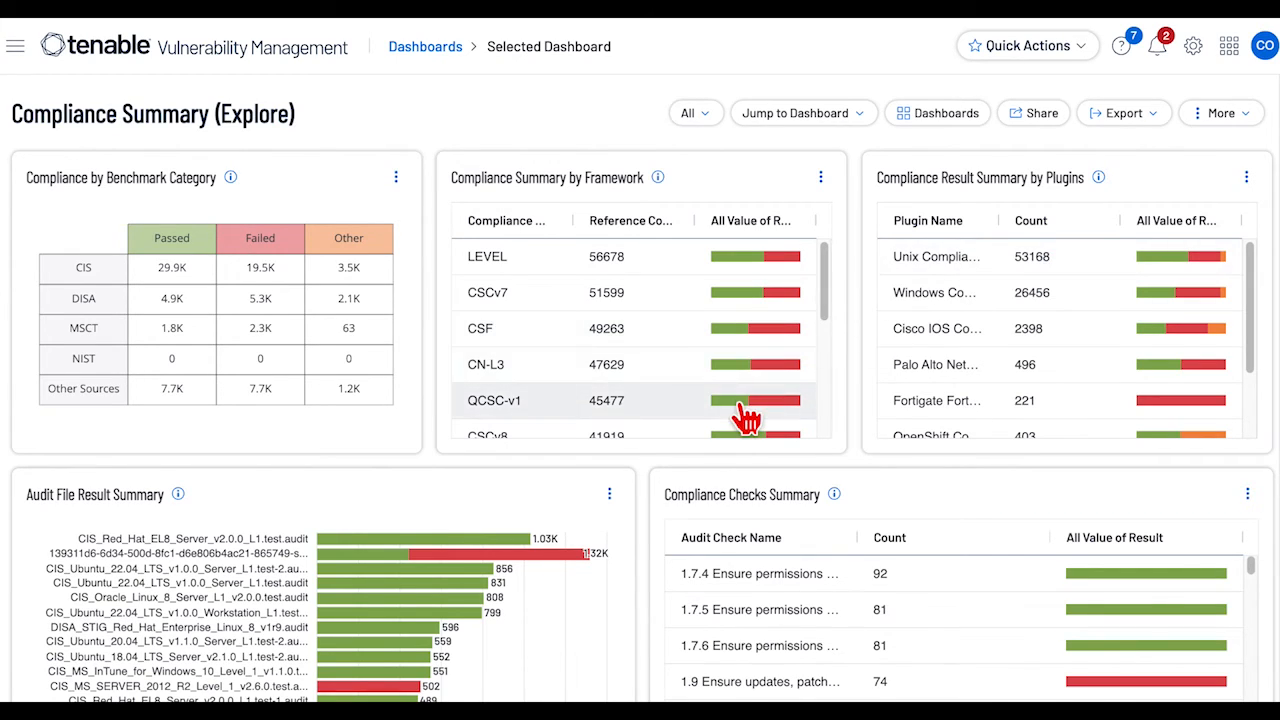
Step: Bring the Audit File Result Summary and Compliance Checks Summary widgets into view
{"action": "scroll", "scroll_direction": "down", "scroll_amount": 3}
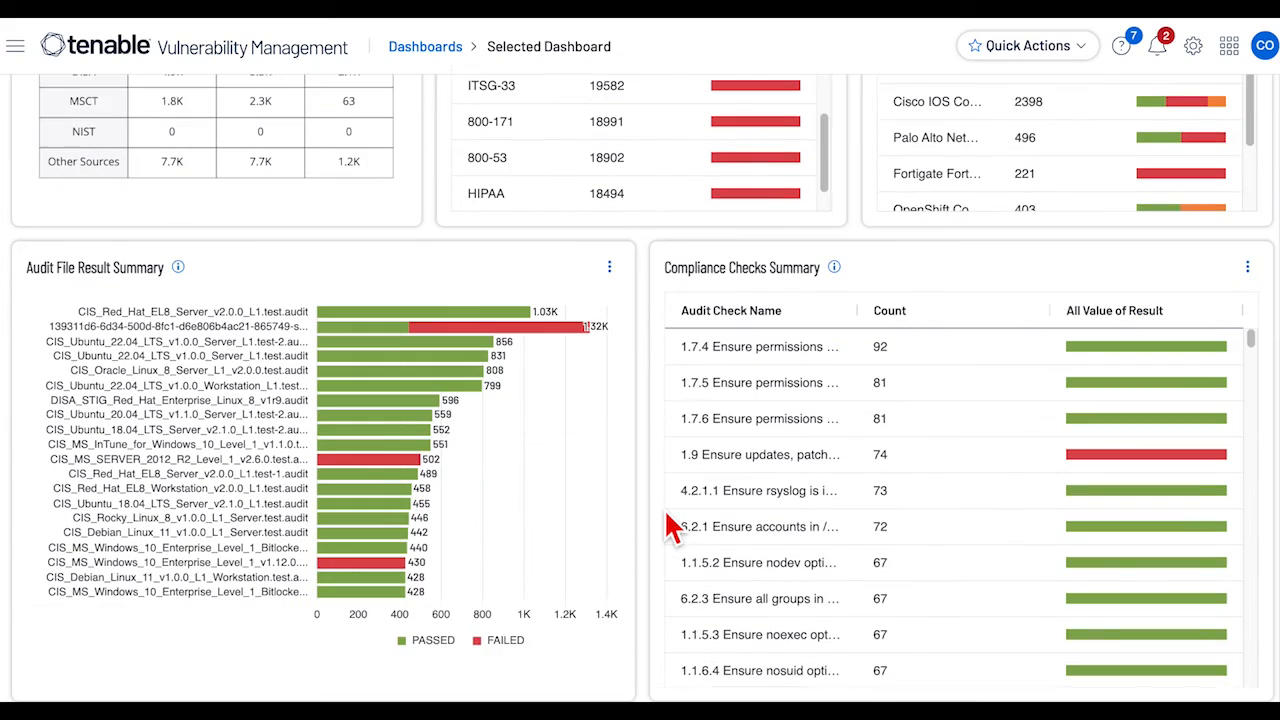